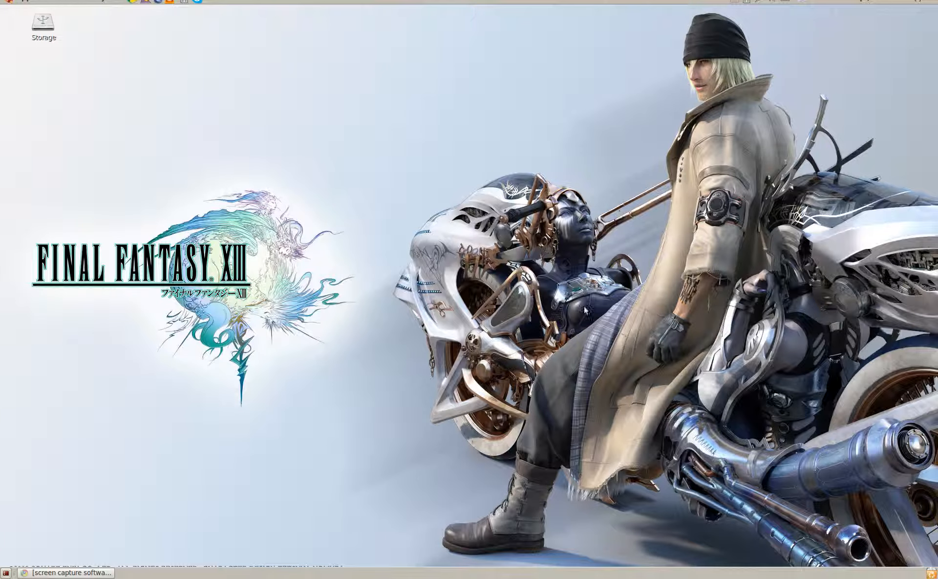
mouse_move(346, 453)
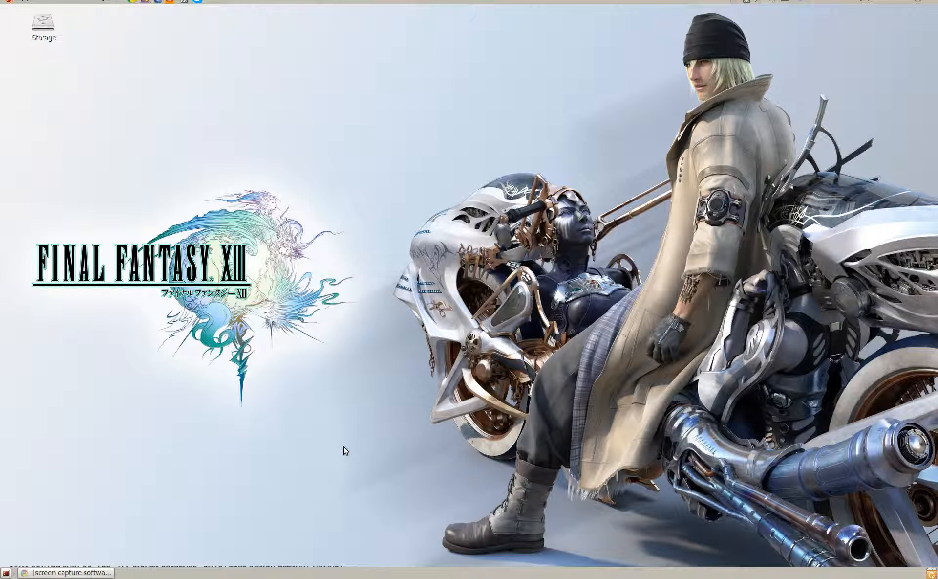
mouse_move(311, 169)
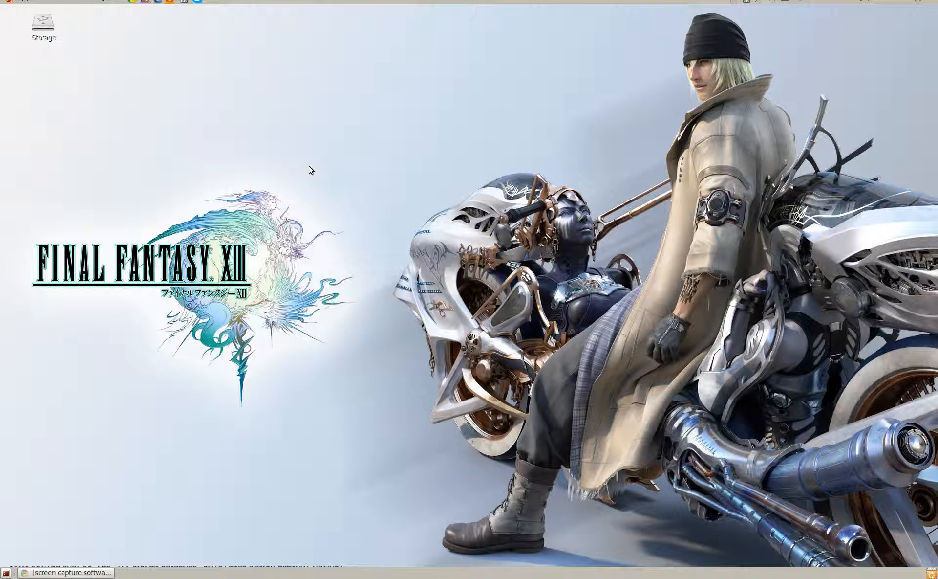
mouse_move(416, 367)
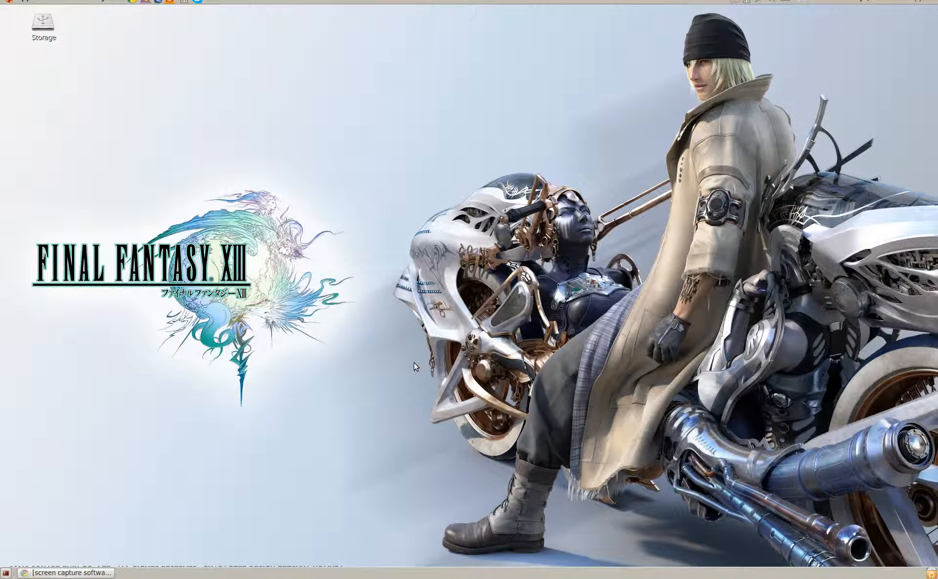
mouse_move(345, 421)
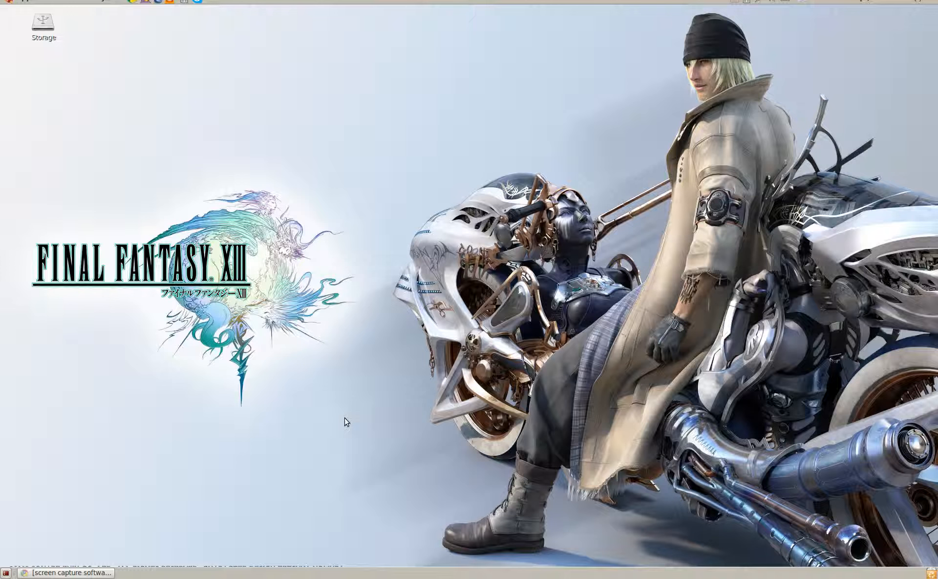
mouse_move(331, 396)
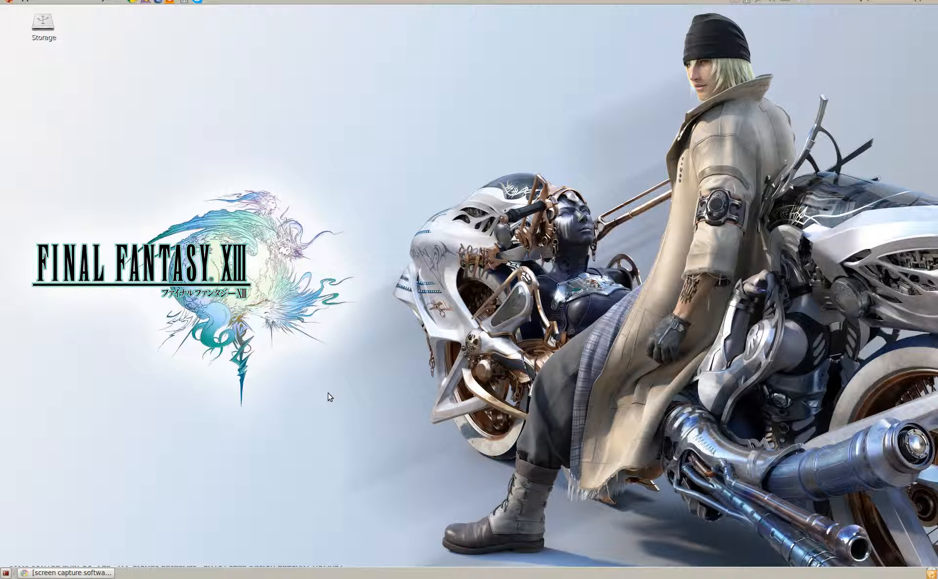
mouse_move(229, 49)
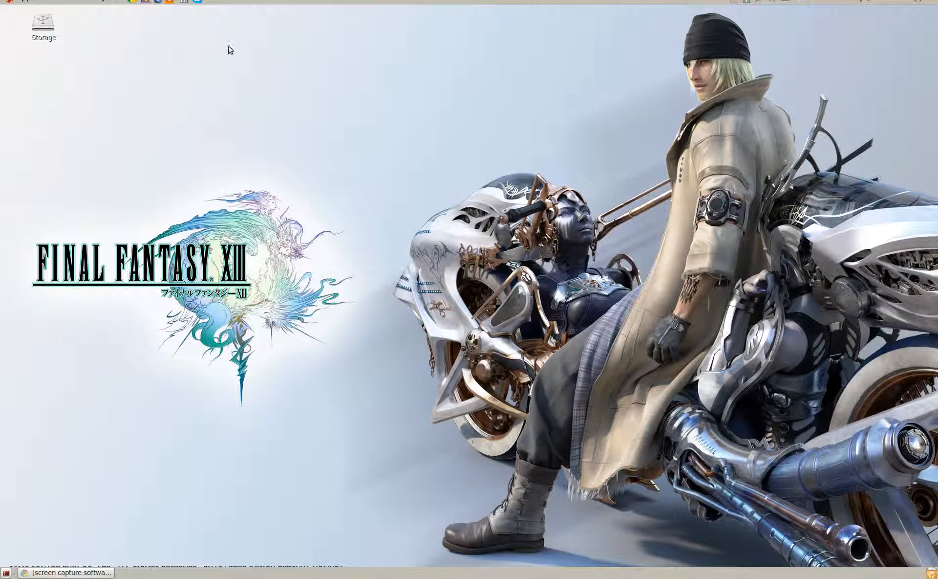
mouse_move(275, 64)
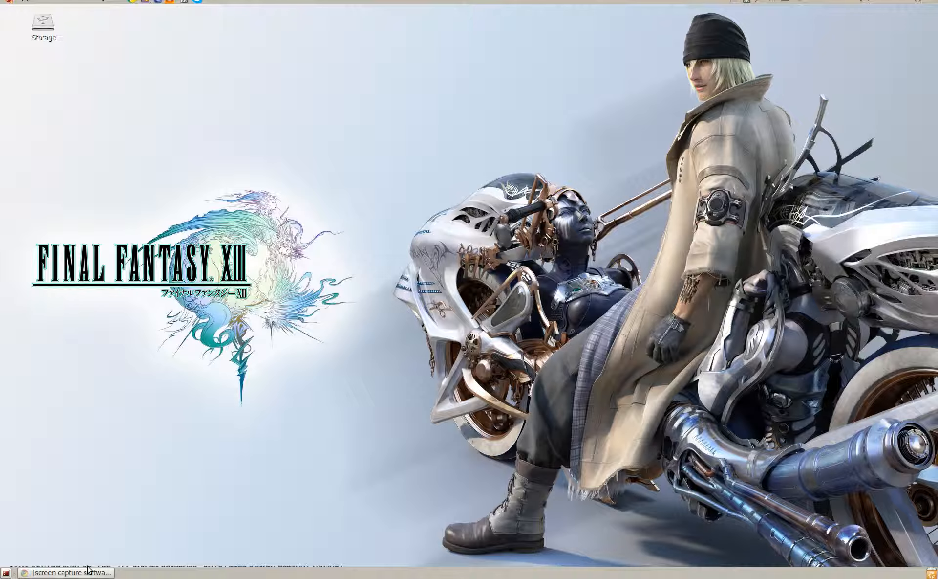
Step: Restore the Ubuntu forums screen-capture thread window from the panel, then close it
left_click(66, 572)
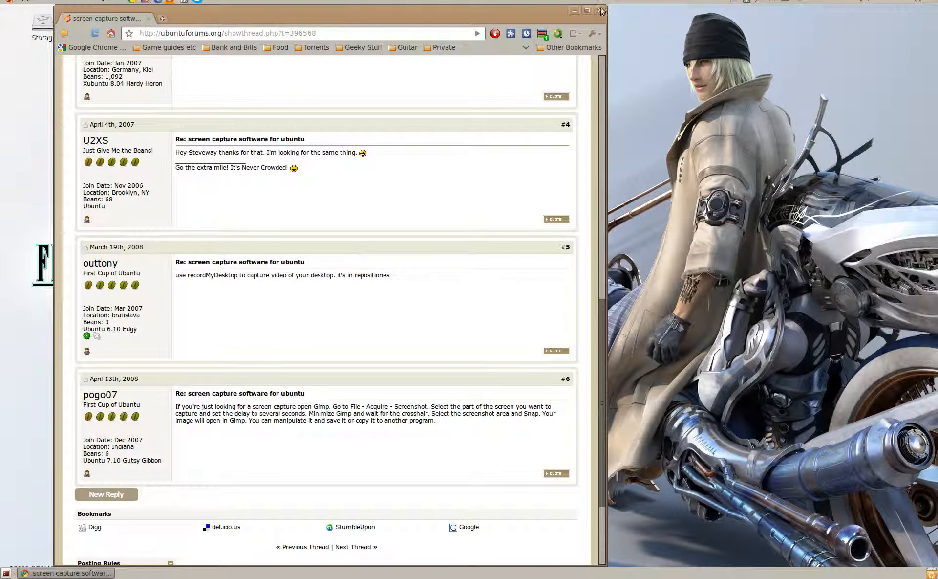
left_click(583, 11)
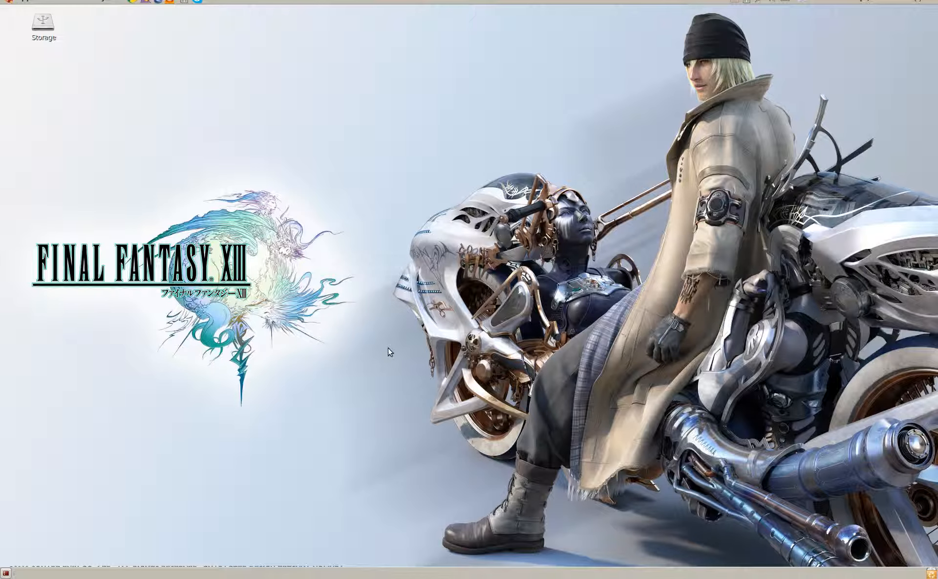
Step: Launch a new Chrome window showing most-visited thumbnails and recently closed tabs
left_click(54, 573)
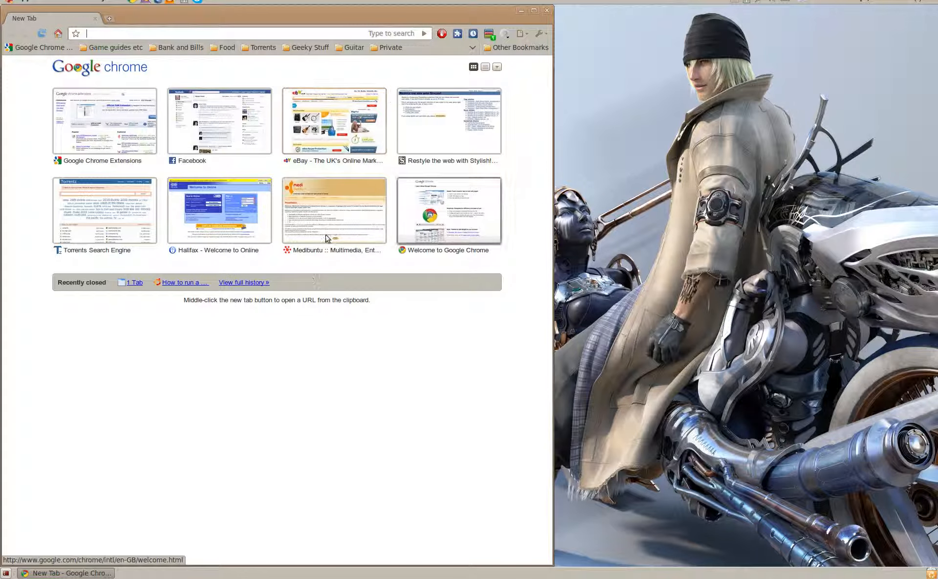
mouse_move(539, 192)
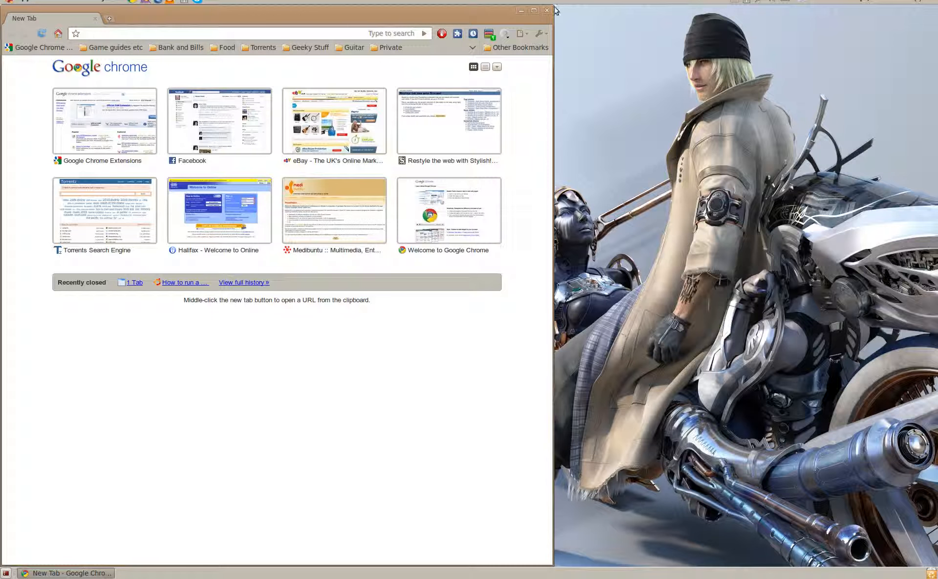
mouse_move(545, 11)
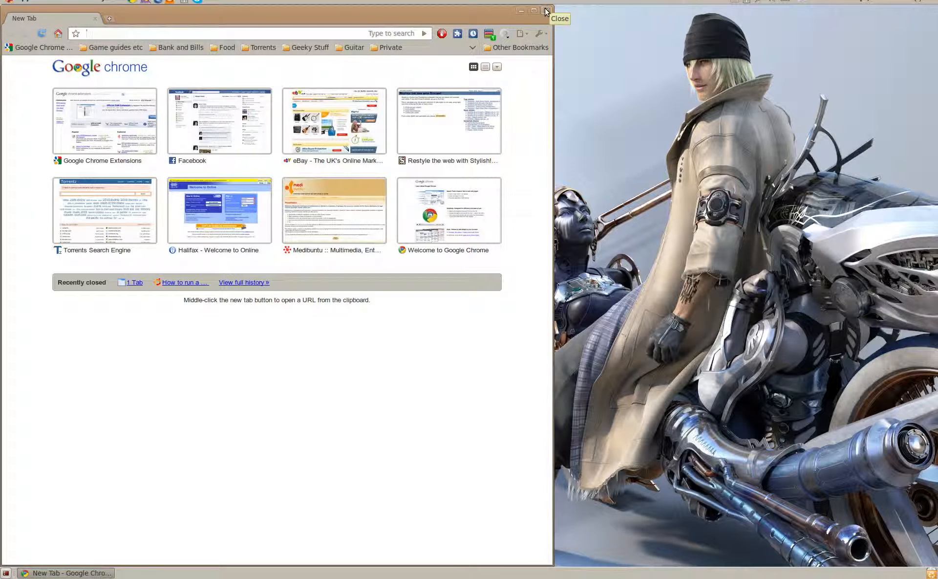
mouse_move(518, 397)
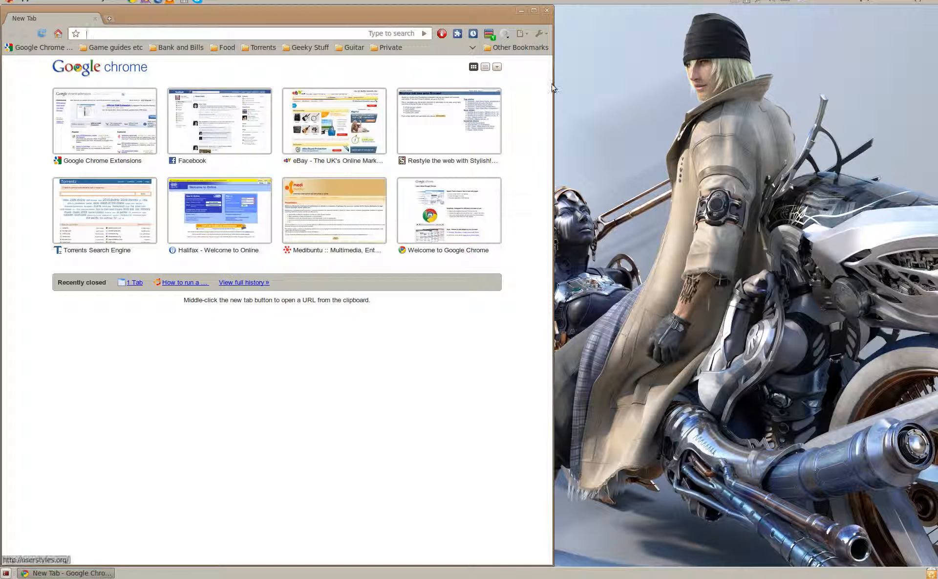
mouse_move(501, 390)
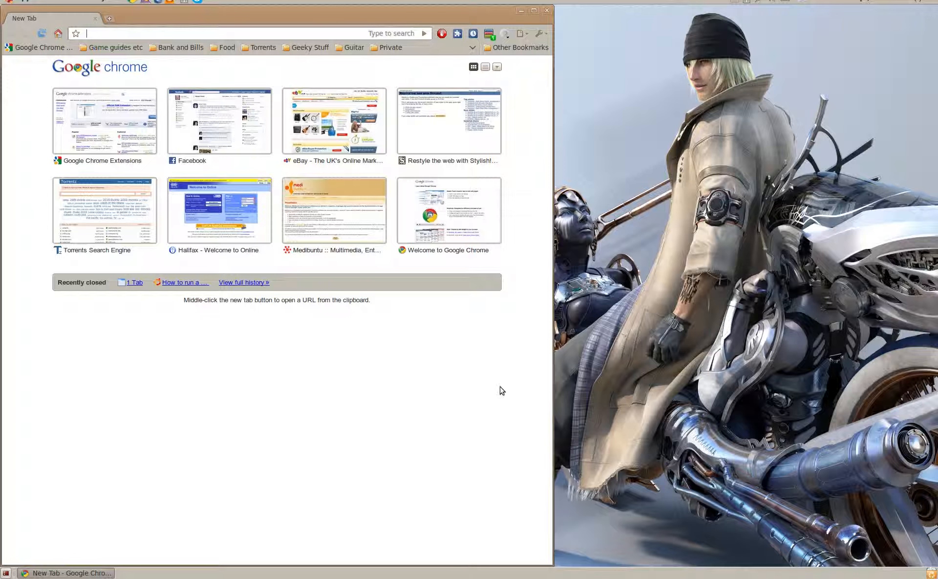
mouse_move(658, 321)
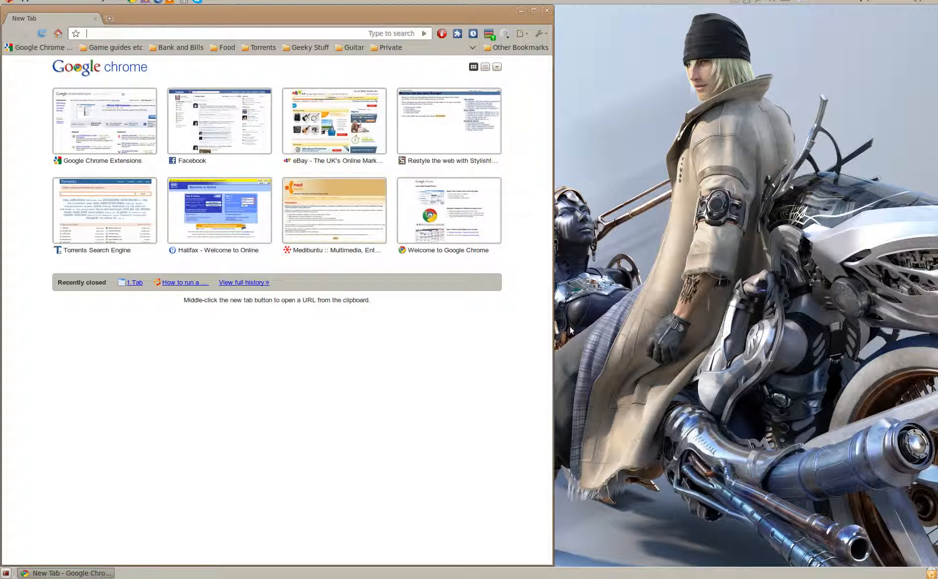
mouse_move(624, 355)
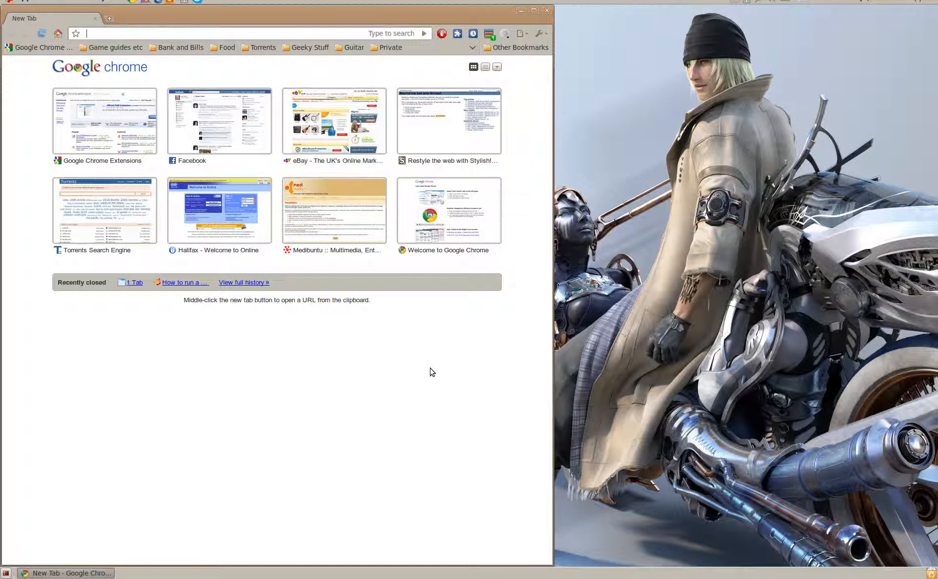
mouse_move(690, 206)
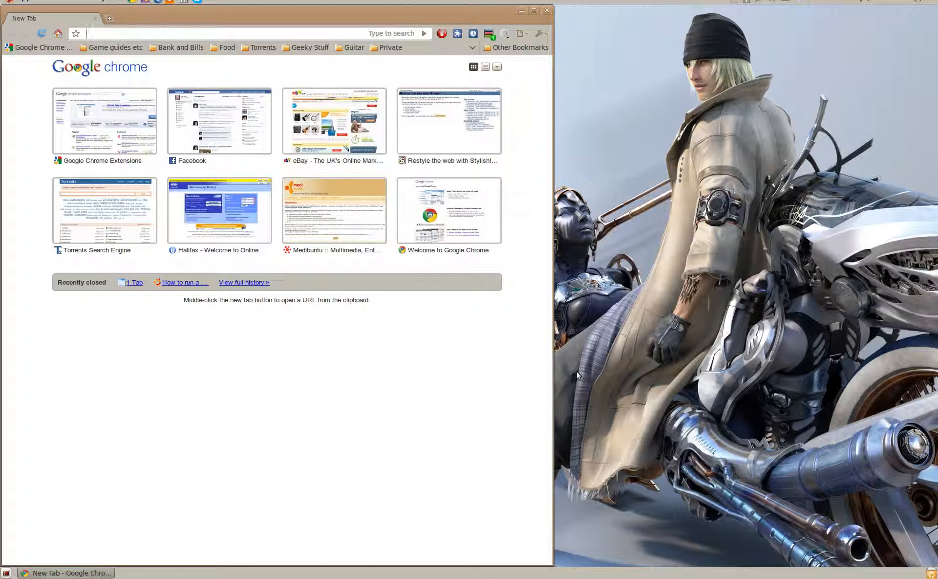
mouse_move(576, 371)
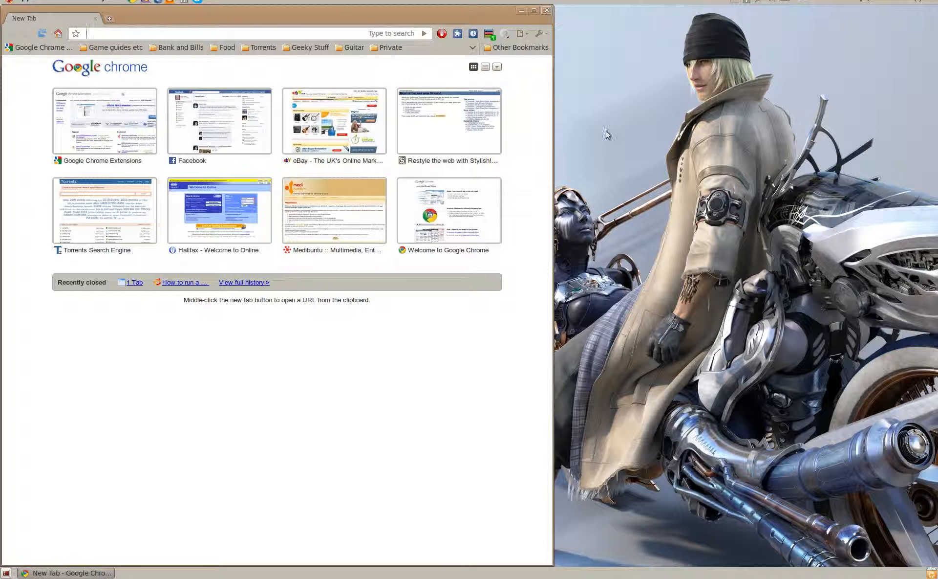
mouse_move(620, 176)
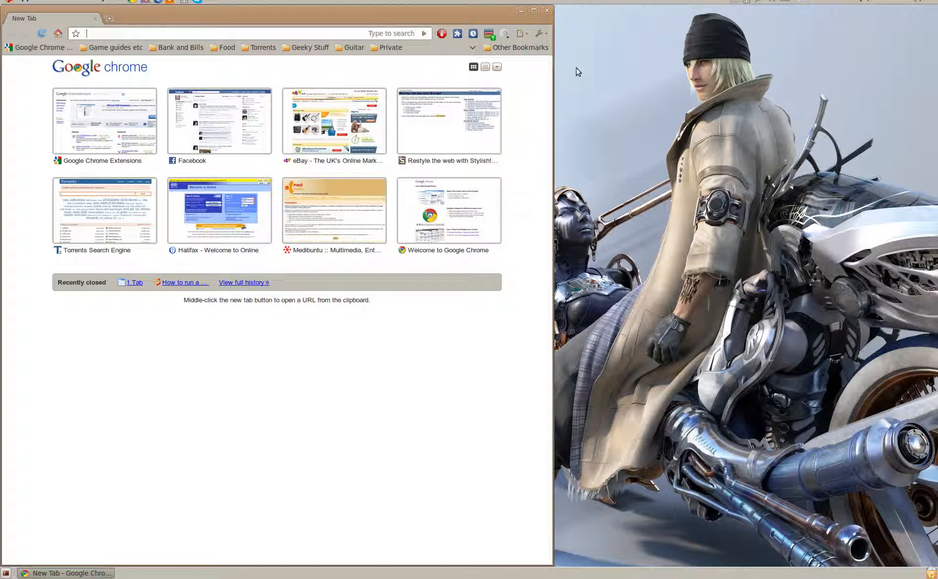
mouse_move(546, 11)
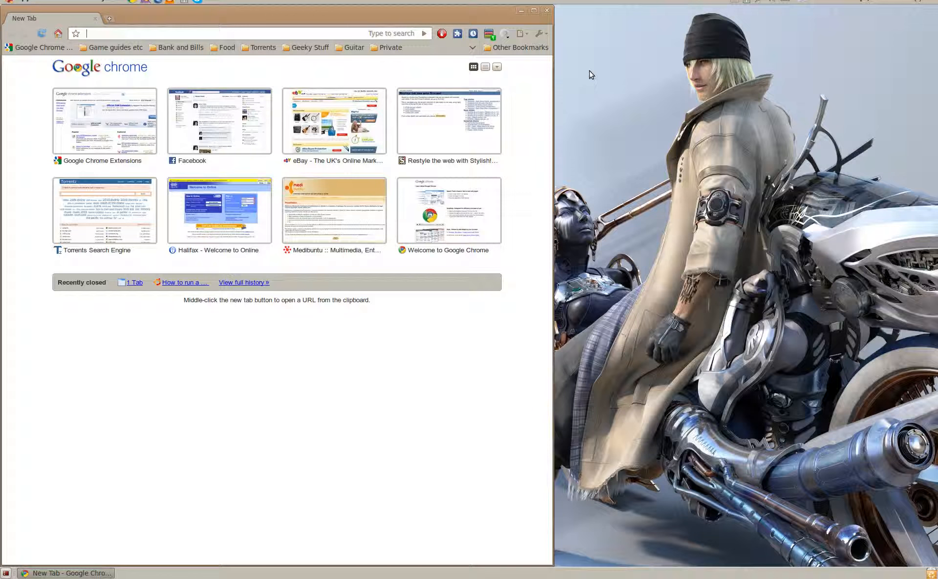
mouse_move(599, 82)
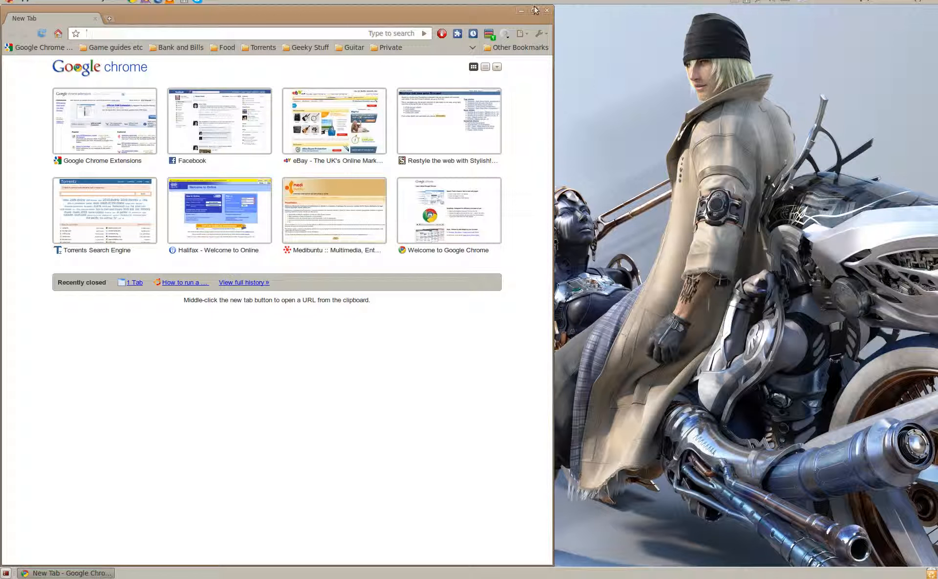
mouse_move(546, 11)
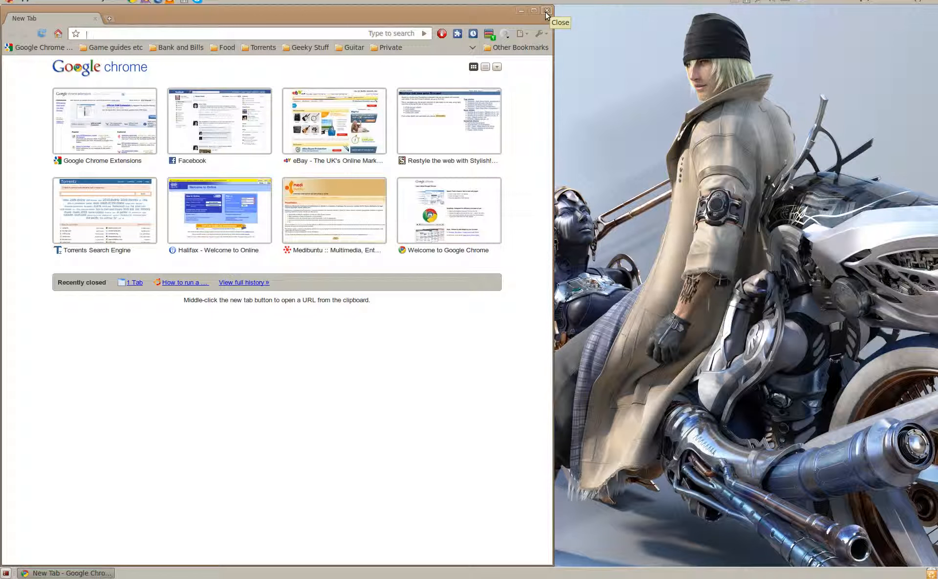
mouse_move(532, 247)
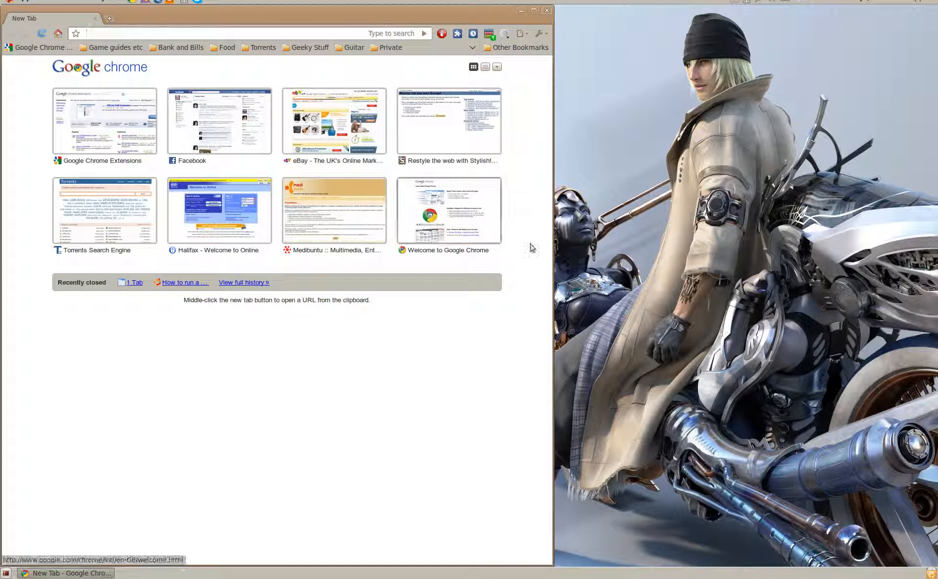
mouse_move(522, 361)
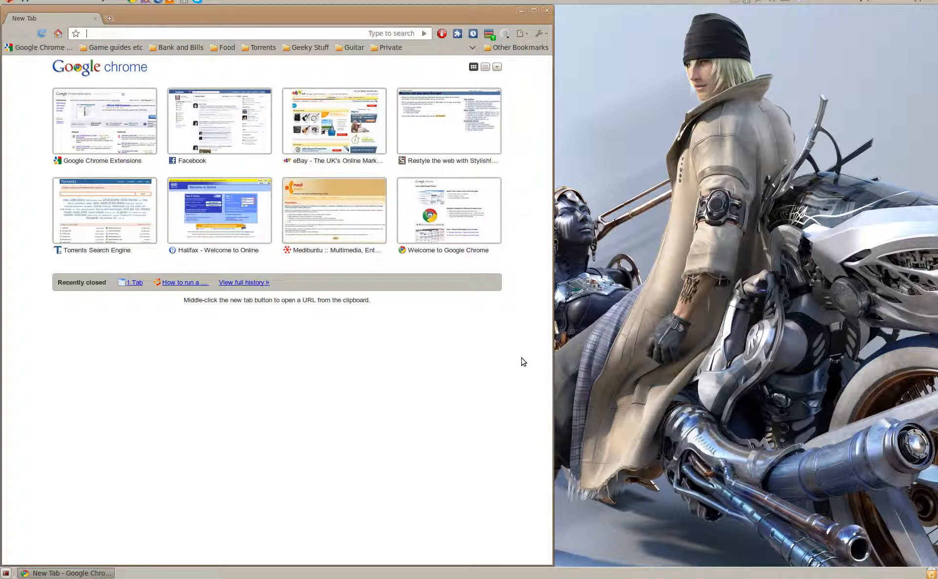
mouse_move(582, 333)
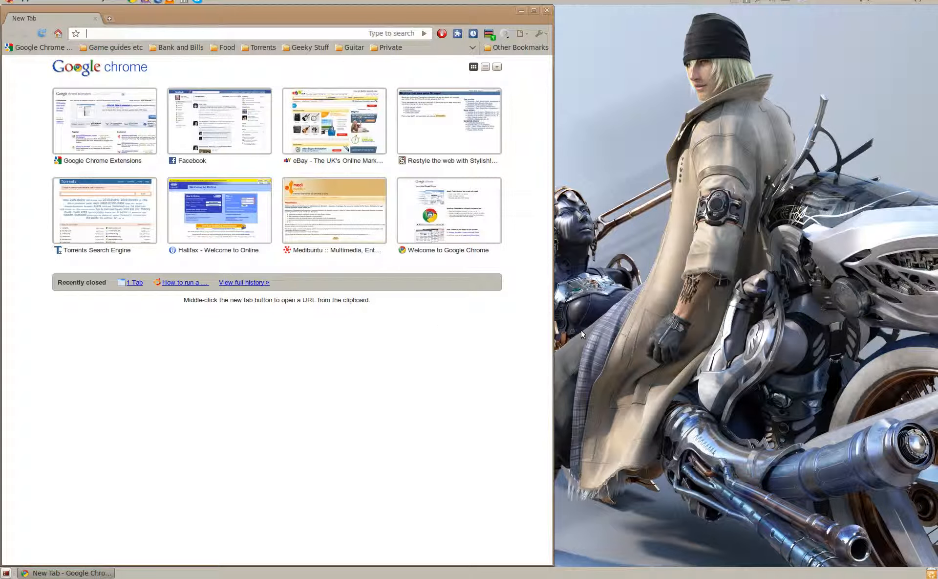
mouse_move(581, 120)
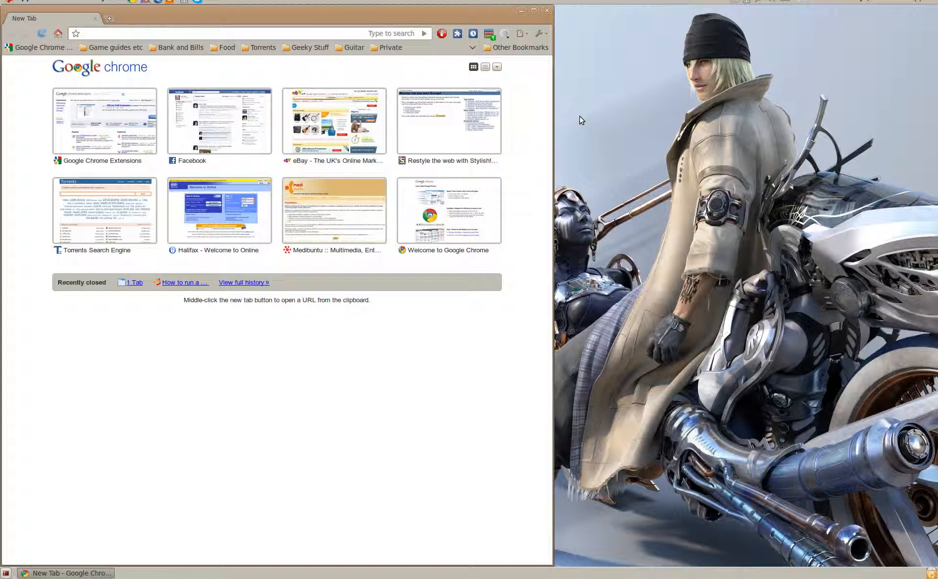
left_click(239, 32)
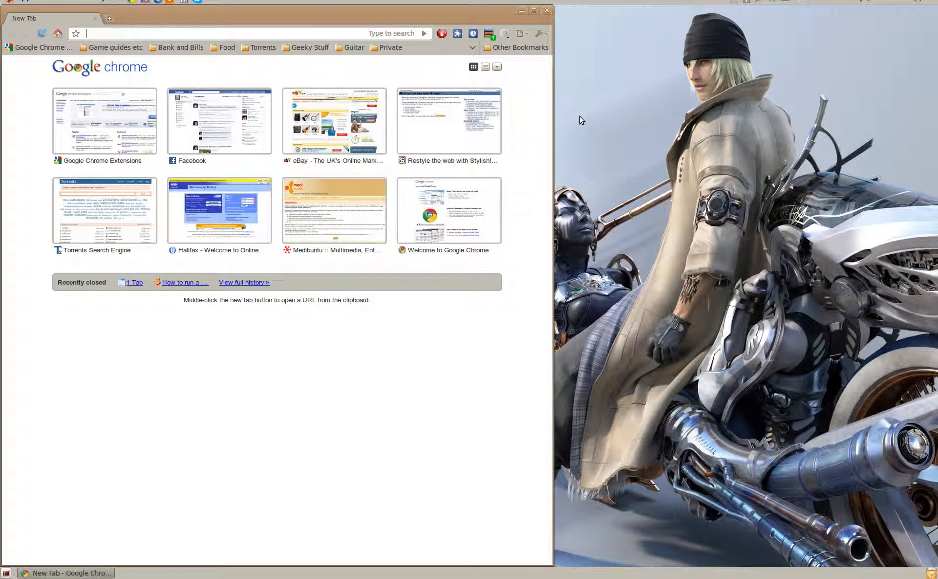
mouse_move(579, 39)
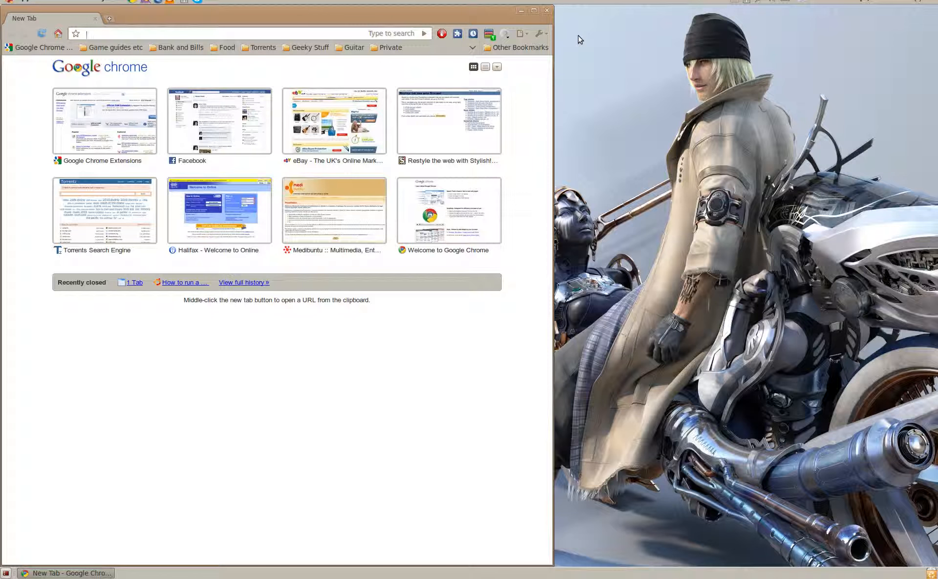
mouse_move(604, 102)
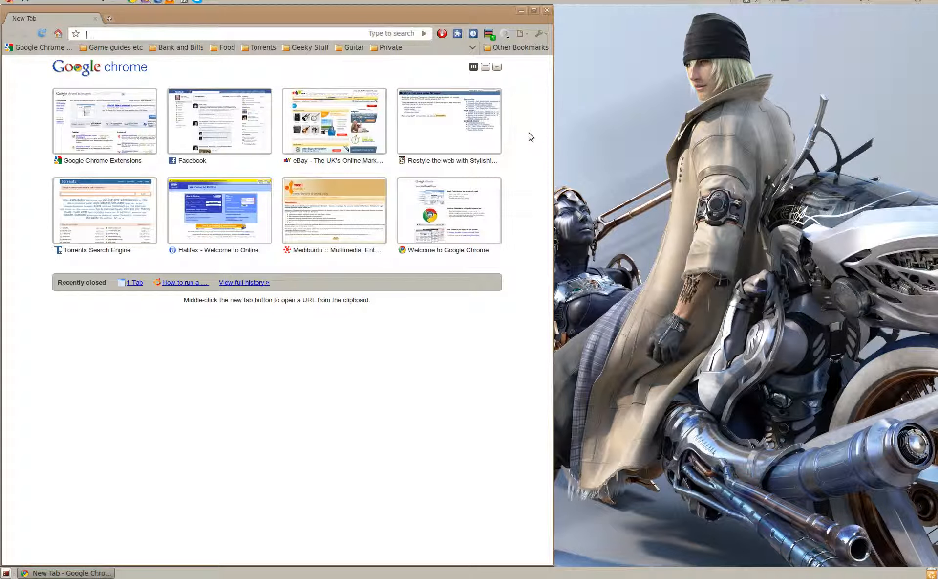
mouse_move(533, 132)
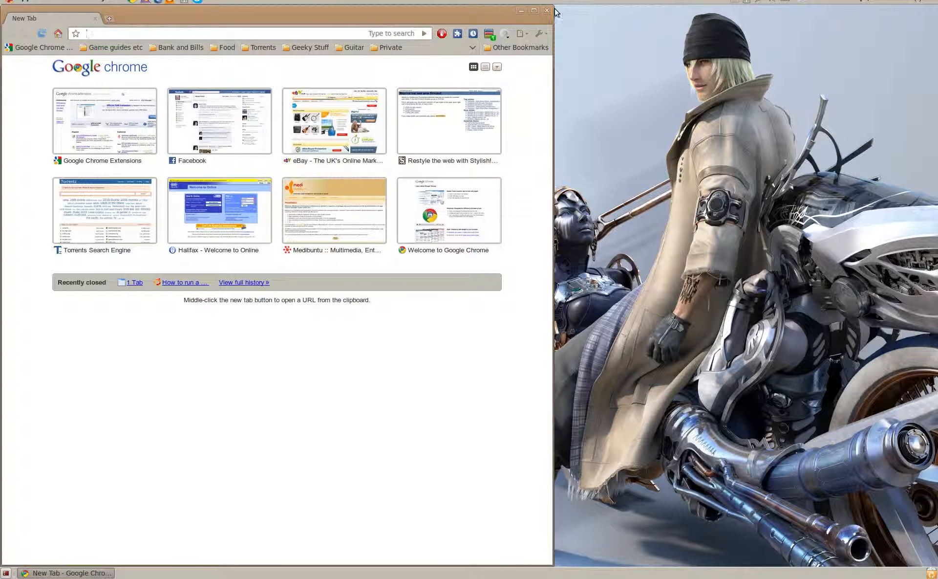
Step: Close the New Tab Chrome window to reveal the Final Fantasy XIII wallpaper
left_click(546, 11)
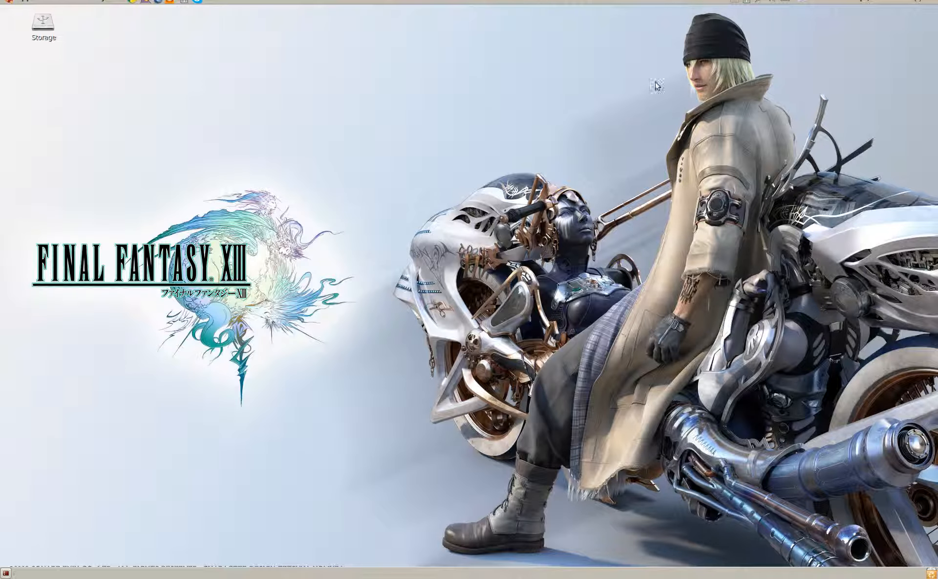